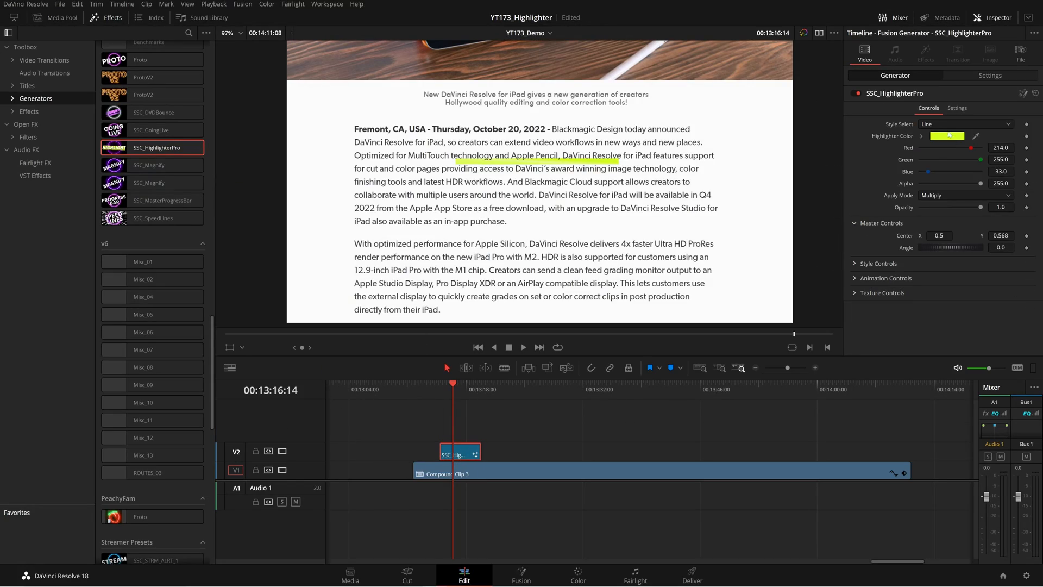
- Launch HighlighterPro.drfx from the Presets test\HighlighterPro folder to install it into Resolve
click(965, 124)
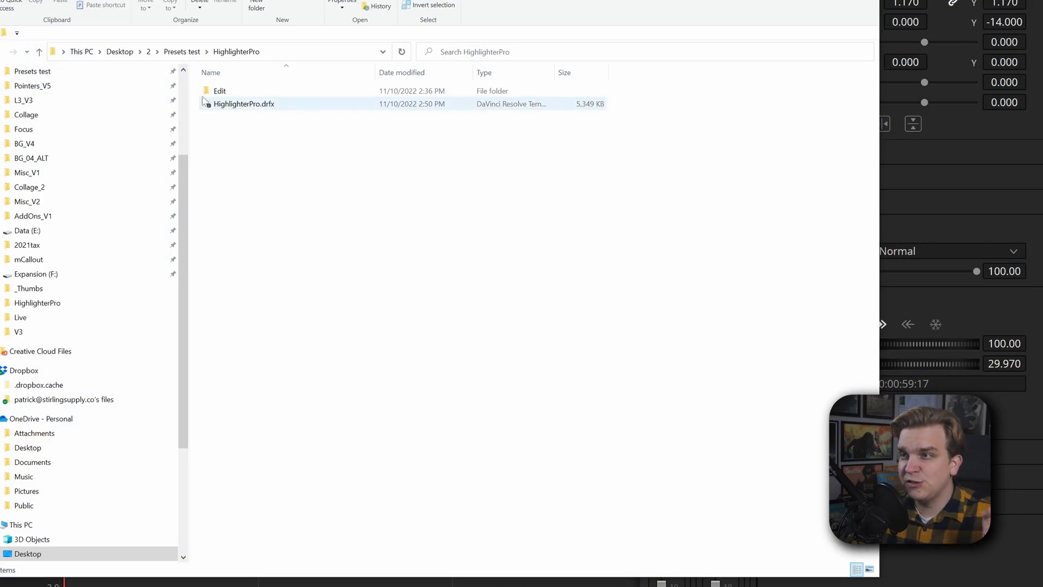
mouse_move(243, 104)
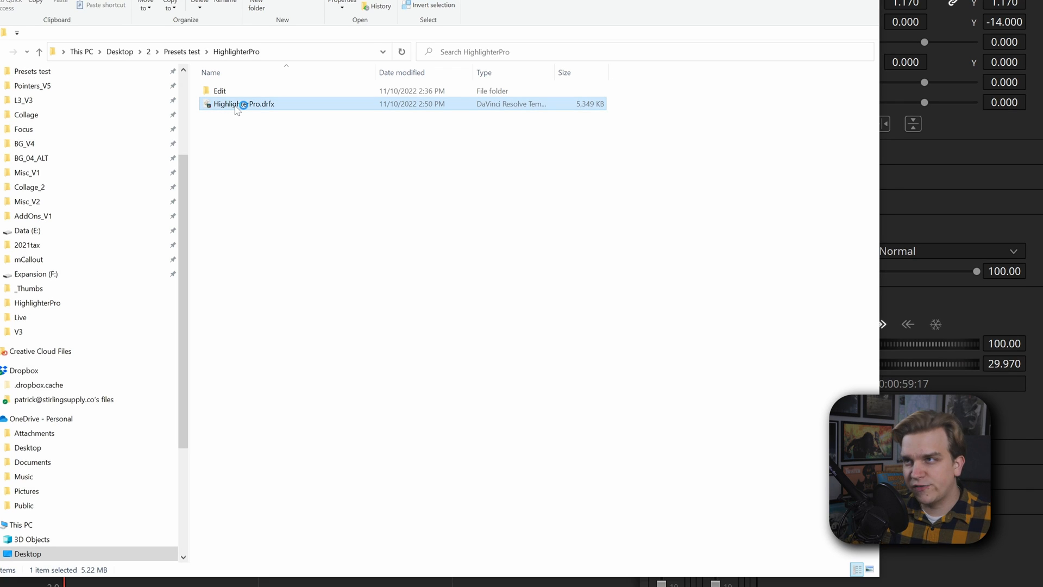
double_click(243, 104)
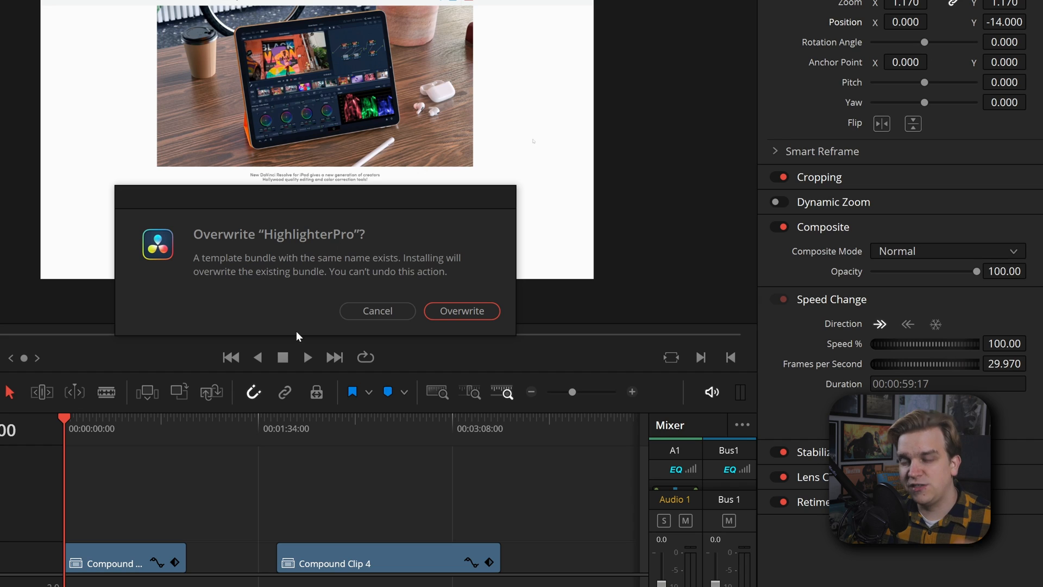
mouse_move(466, 284)
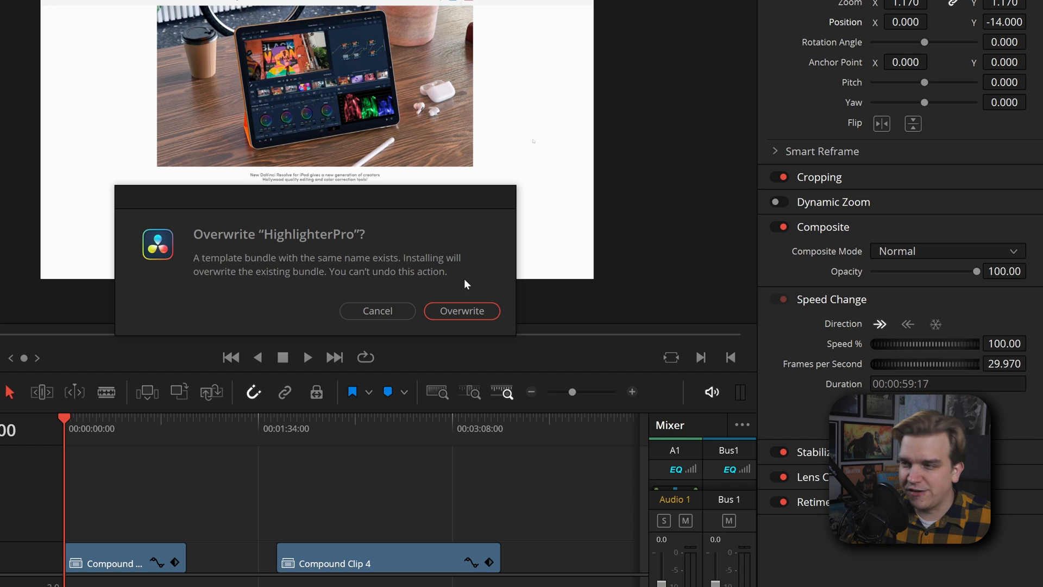
- Overwrite the old HighlighterPro bundle and apply SSC_HighlighterPro to Compound Clip 3
click(462, 311)
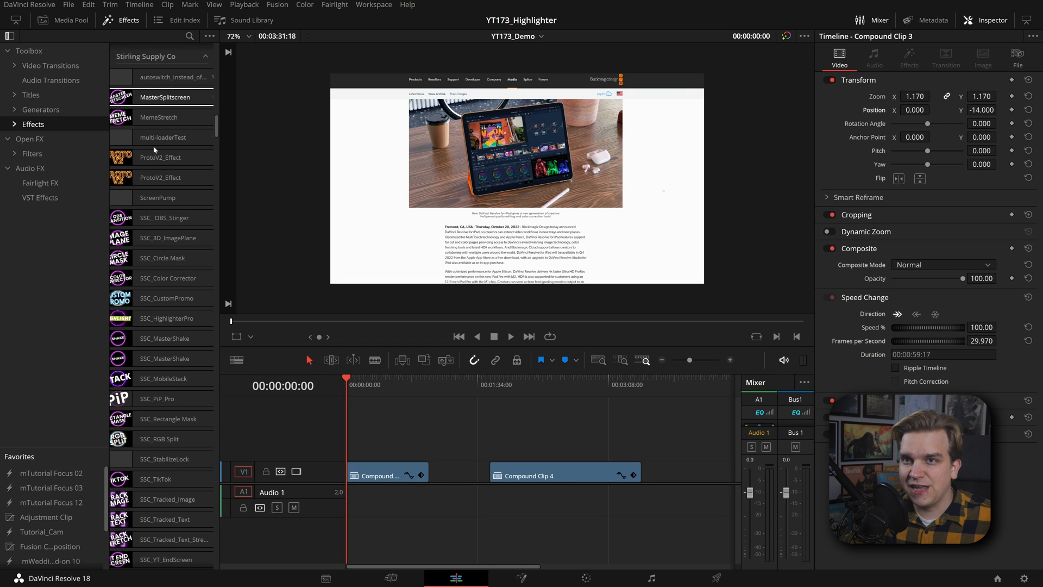
click(13, 123)
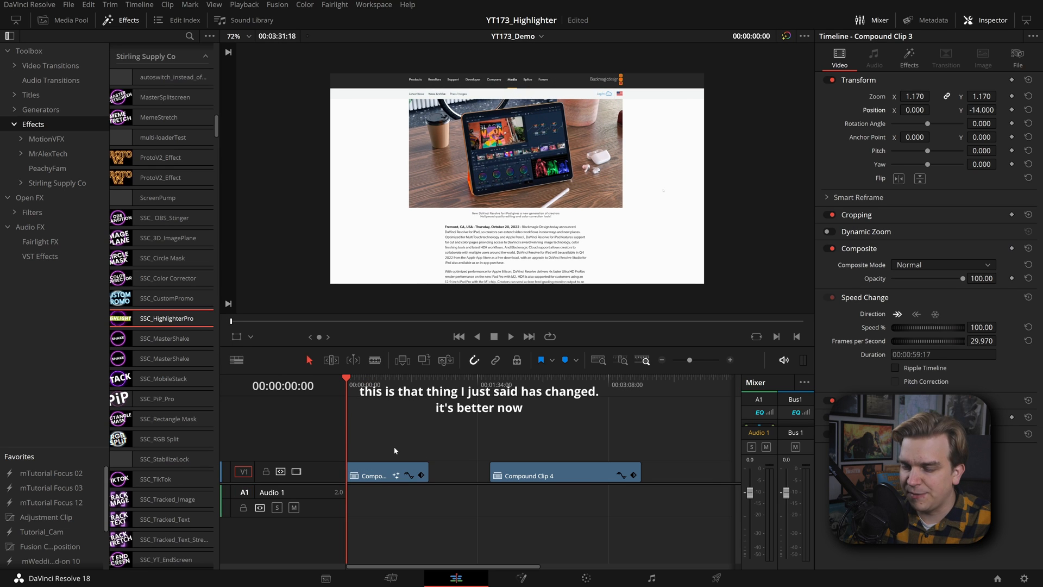
click(510, 335)
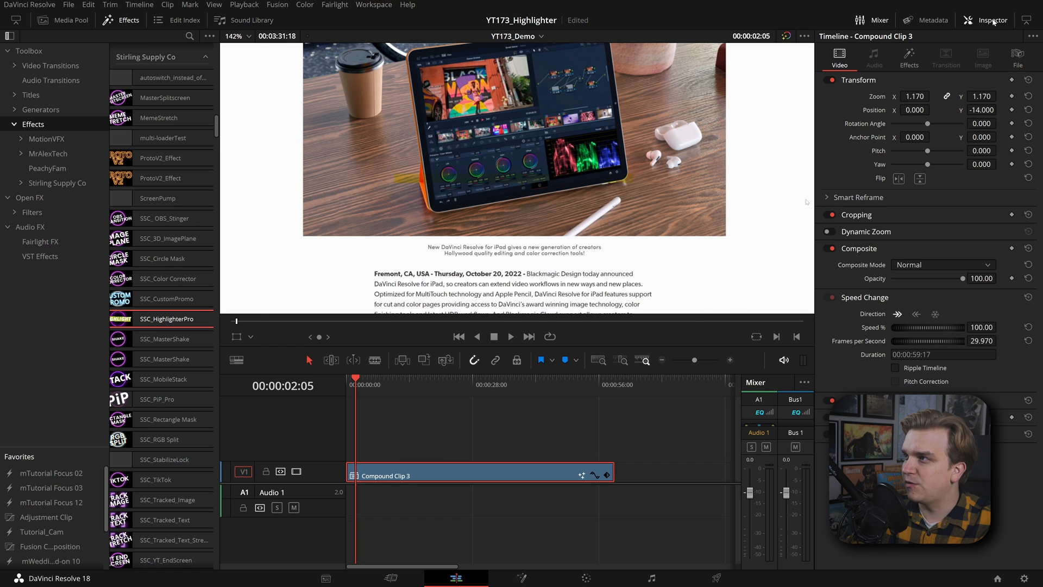
- In SSC_HighlighterPro's Master Controls, set Center Y to 0.274 over the dateline
click(909, 58)
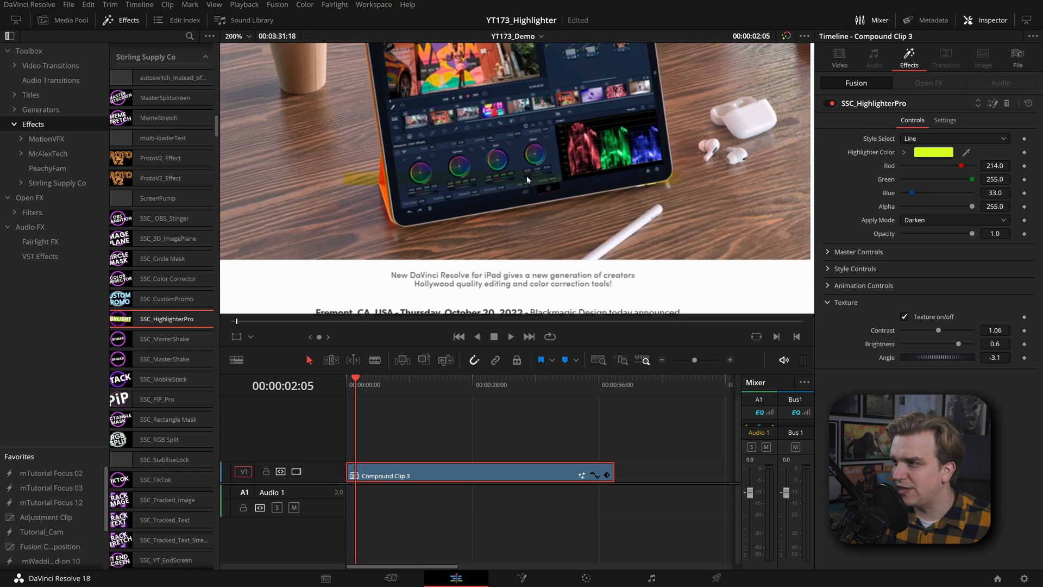
click(828, 251)
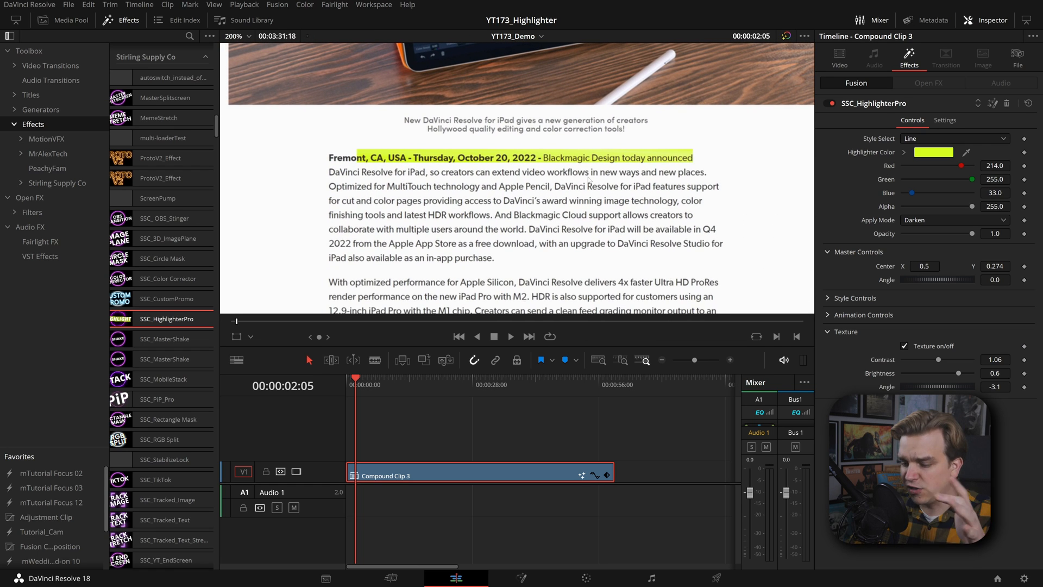
mouse_move(204, 474)
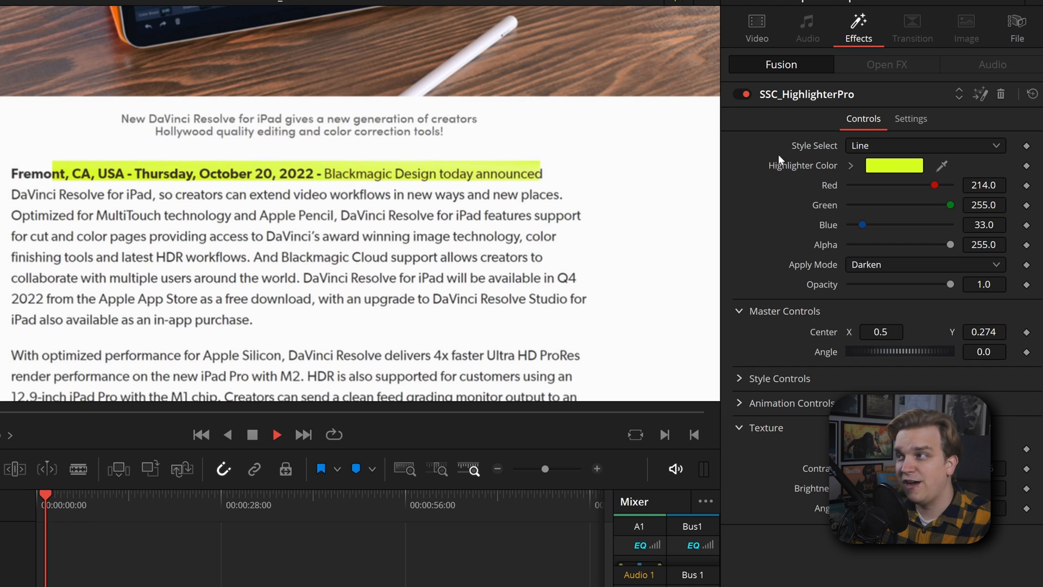
click(923, 145)
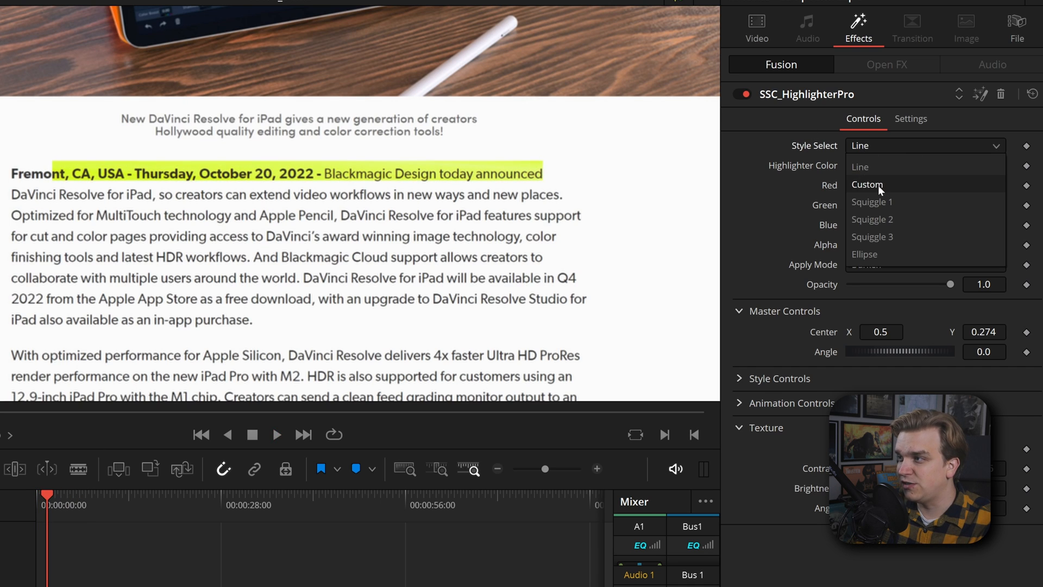
click(867, 184)
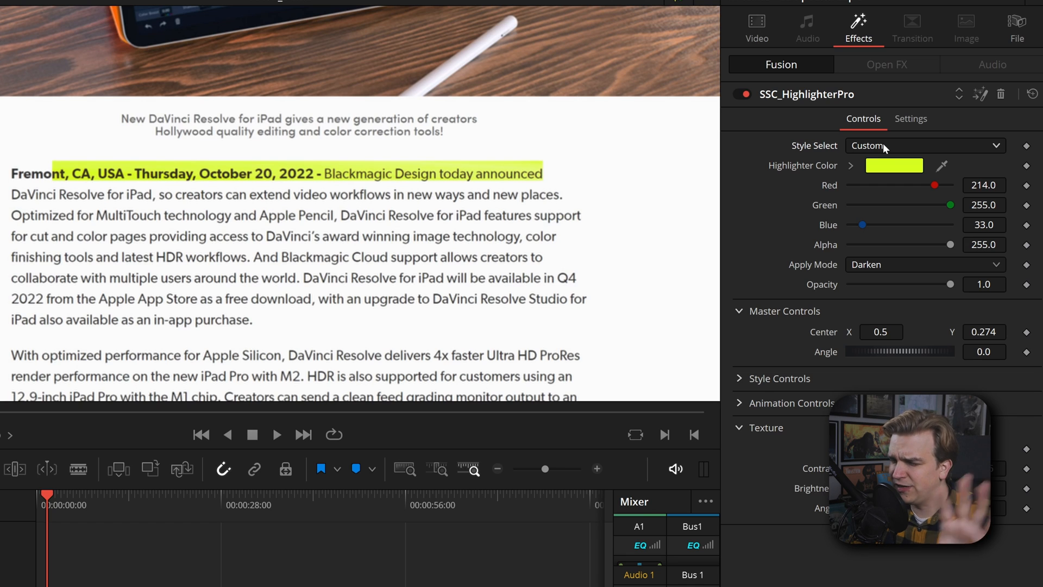
click(923, 145)
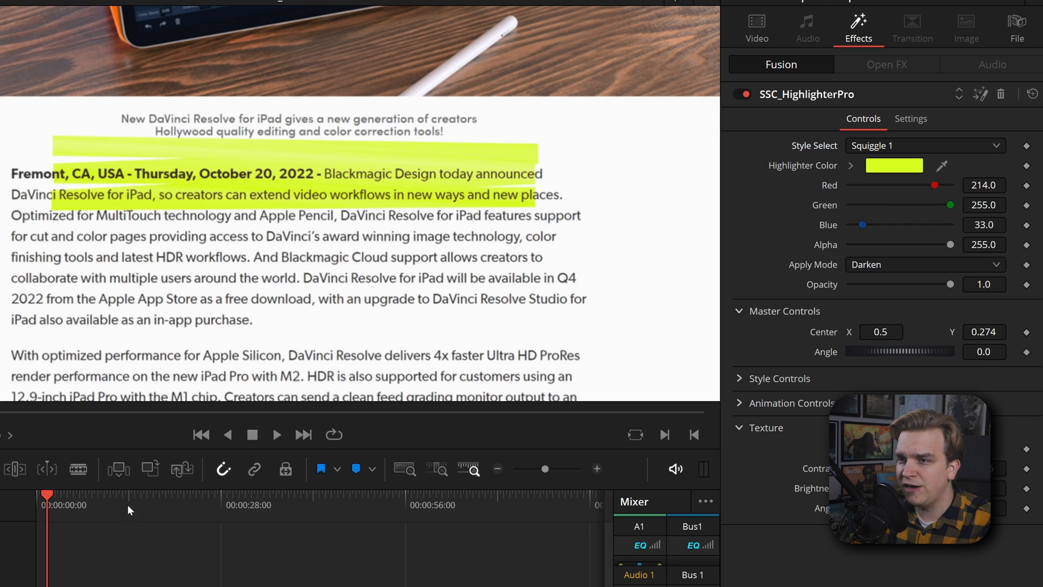
click(276, 435)
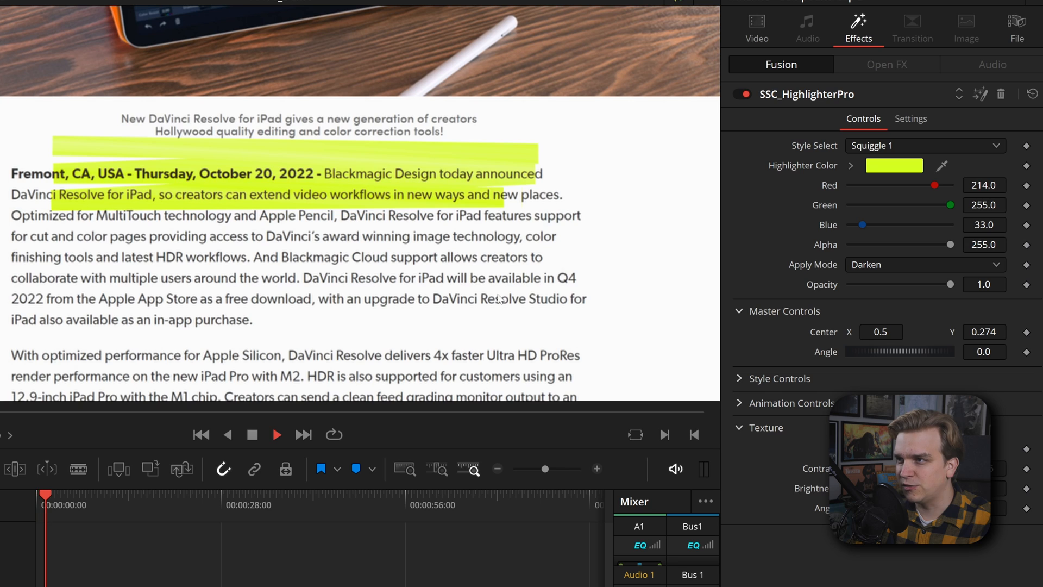
click(924, 145)
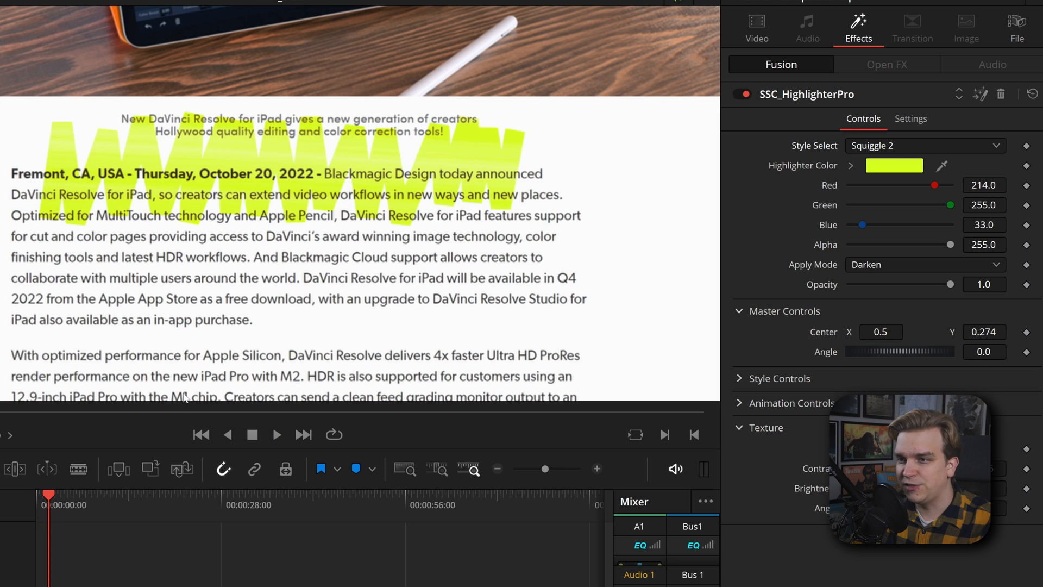
click(276, 435)
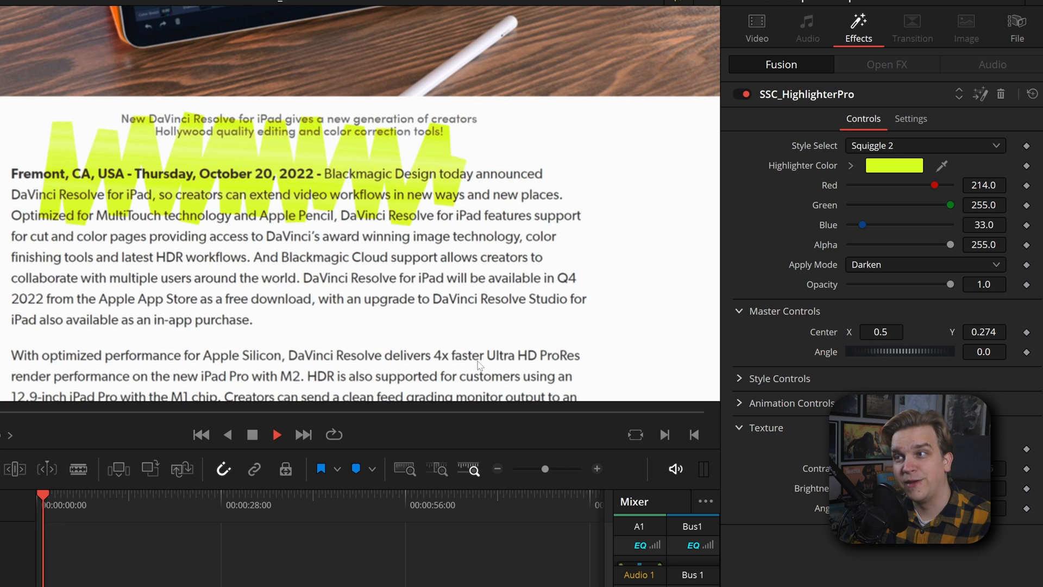
click(924, 145)
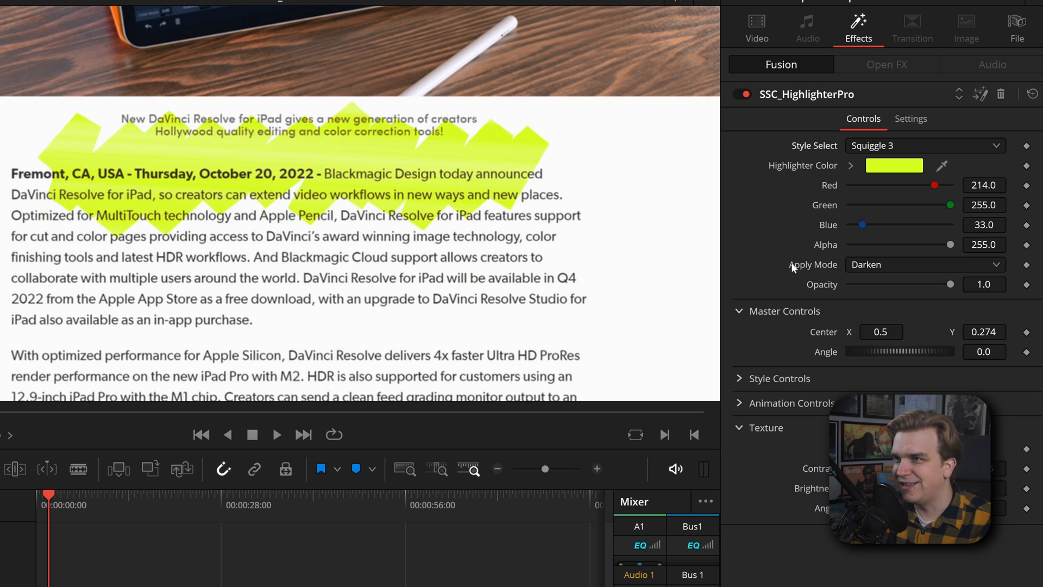
click(276, 435)
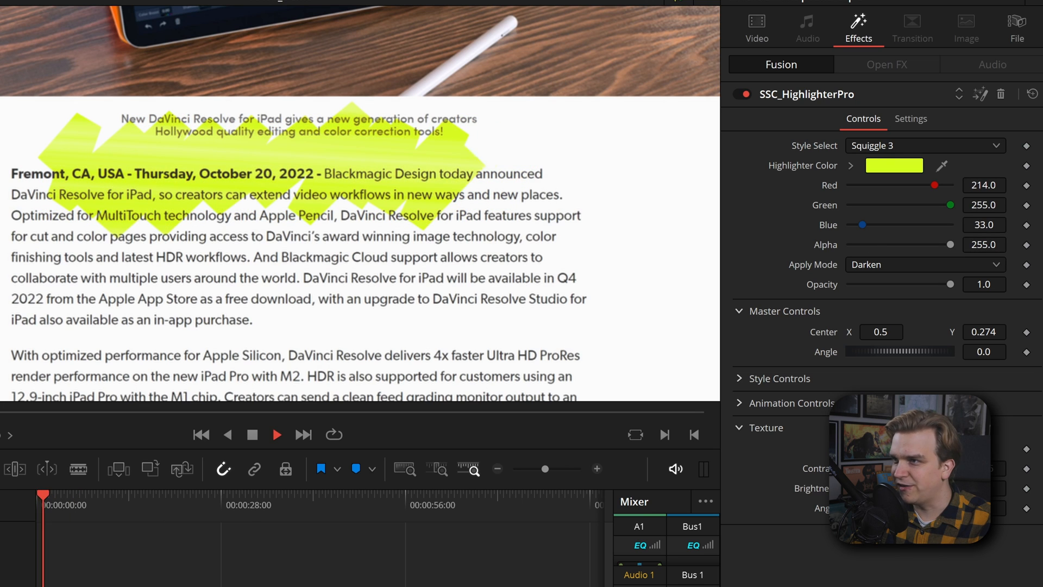
click(924, 145)
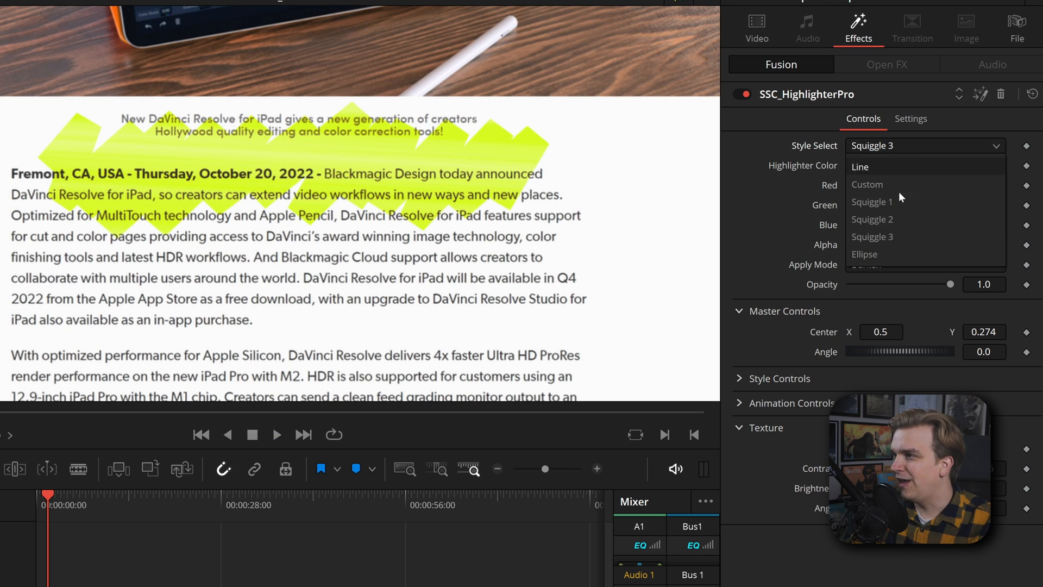
click(863, 254)
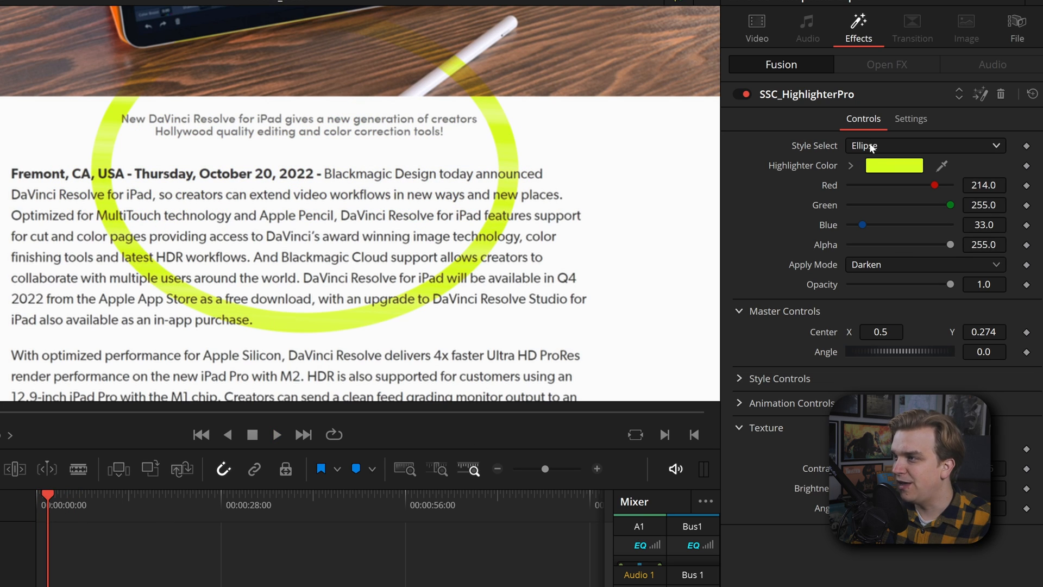
click(924, 146)
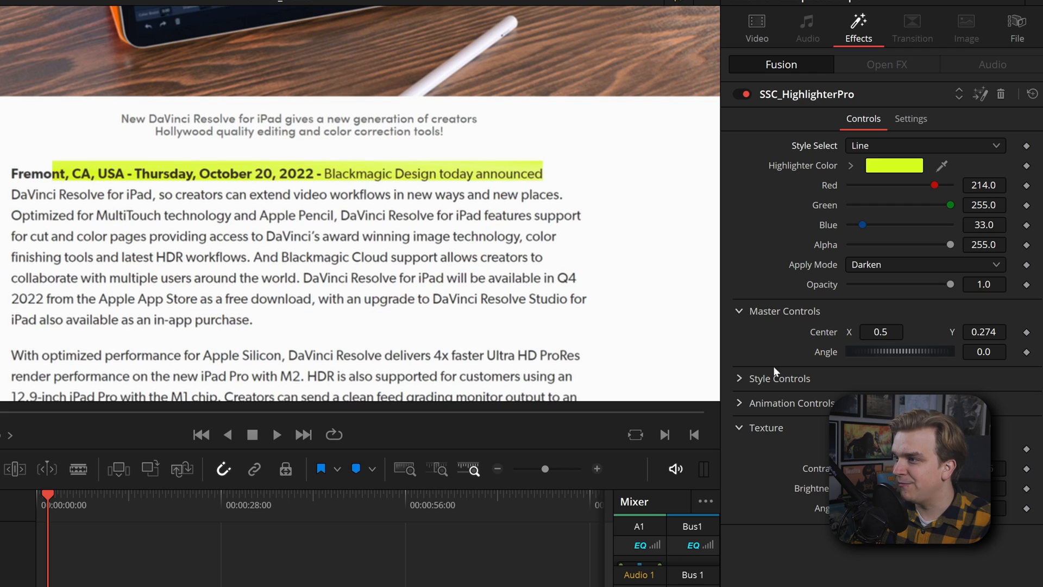
- Enable Line Controls' Show View Controls and drag the polyline points into a zigzag
click(778, 378)
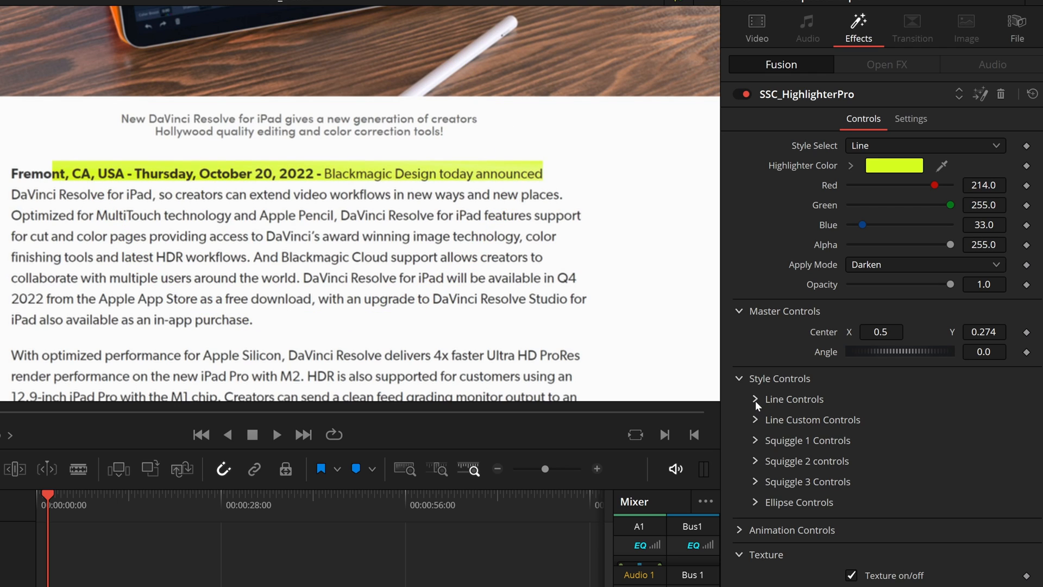
click(756, 398)
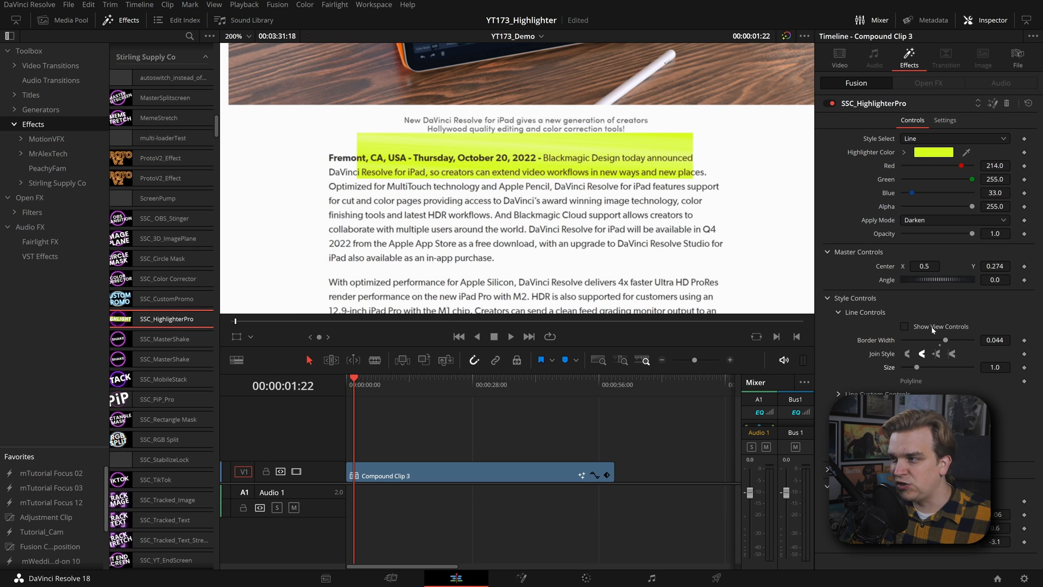
click(904, 326)
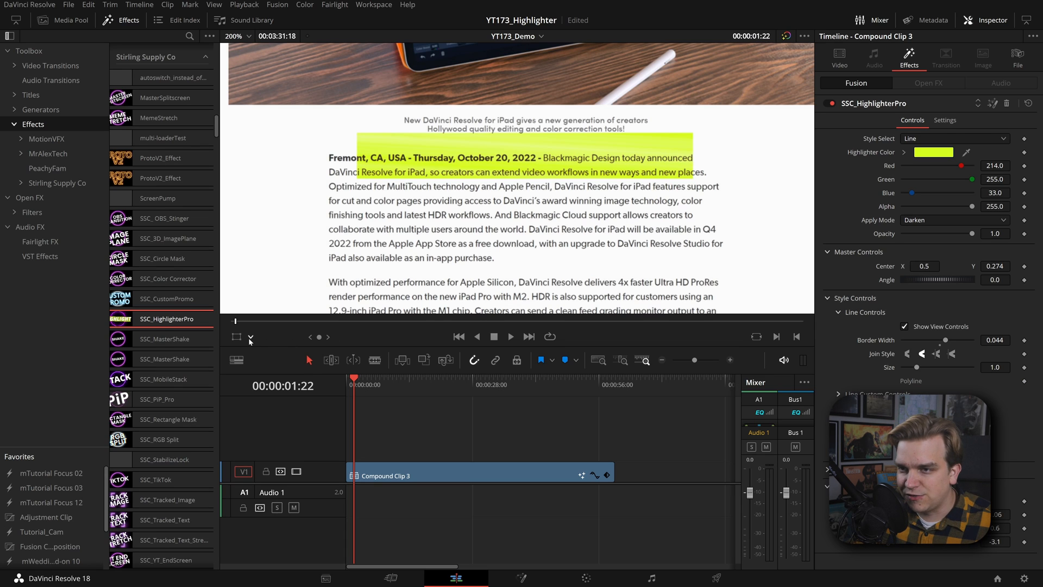
click(251, 336)
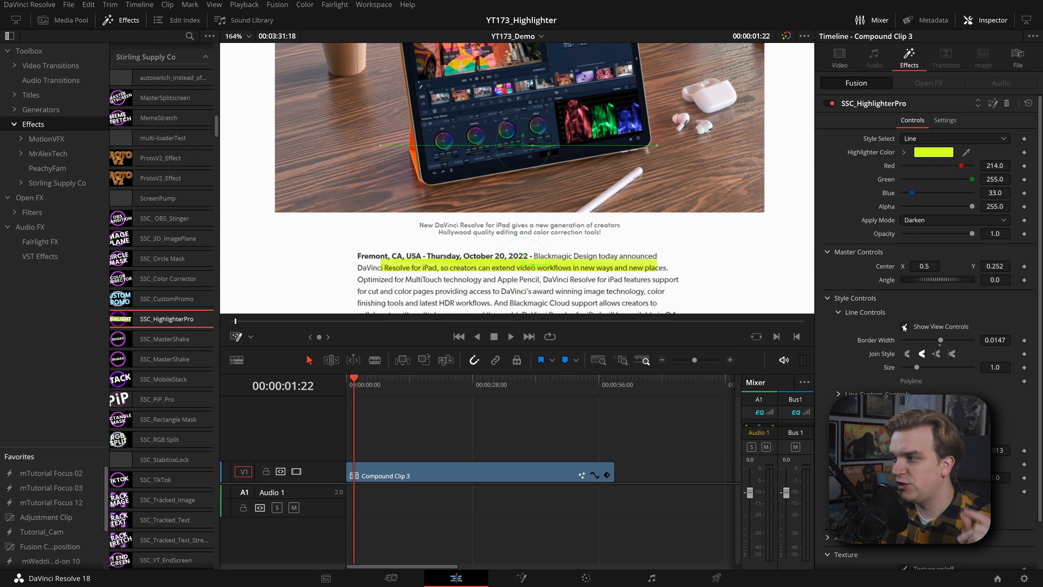
click(238, 337)
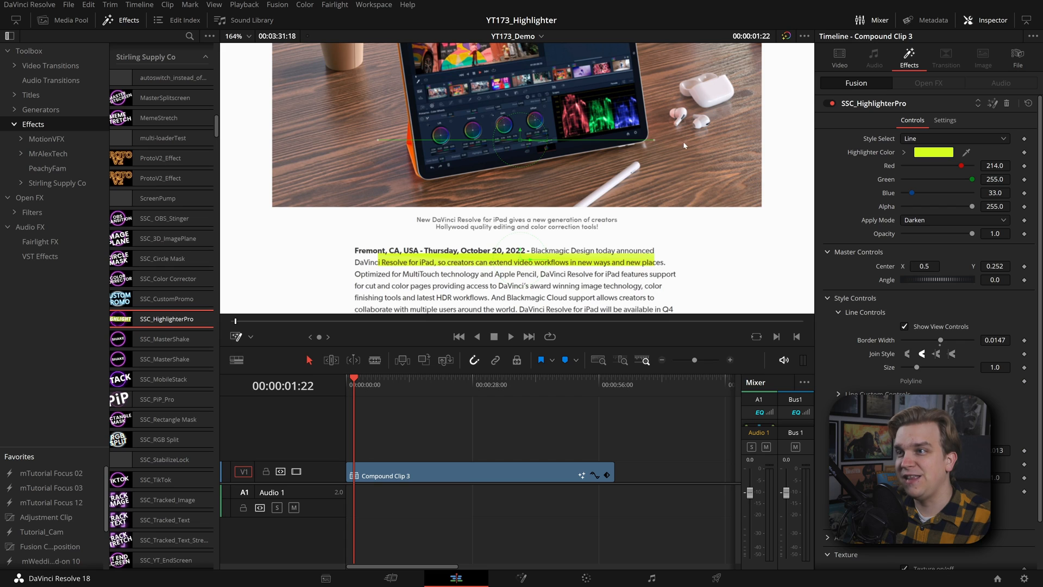
mouse_move(911, 276)
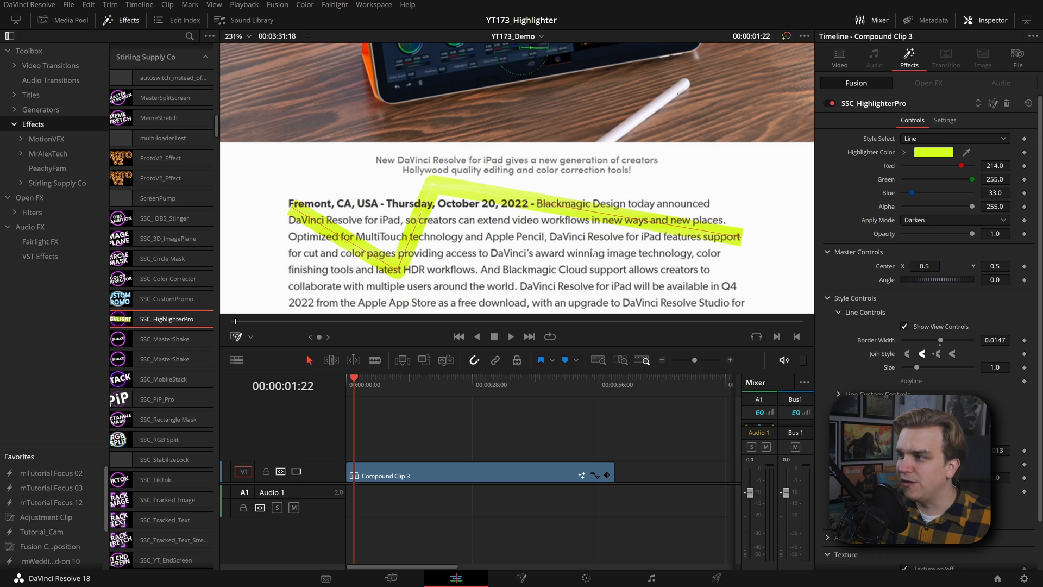
- Adjust the line's Join Style and set Style Select to Squiggle 1
click(921, 353)
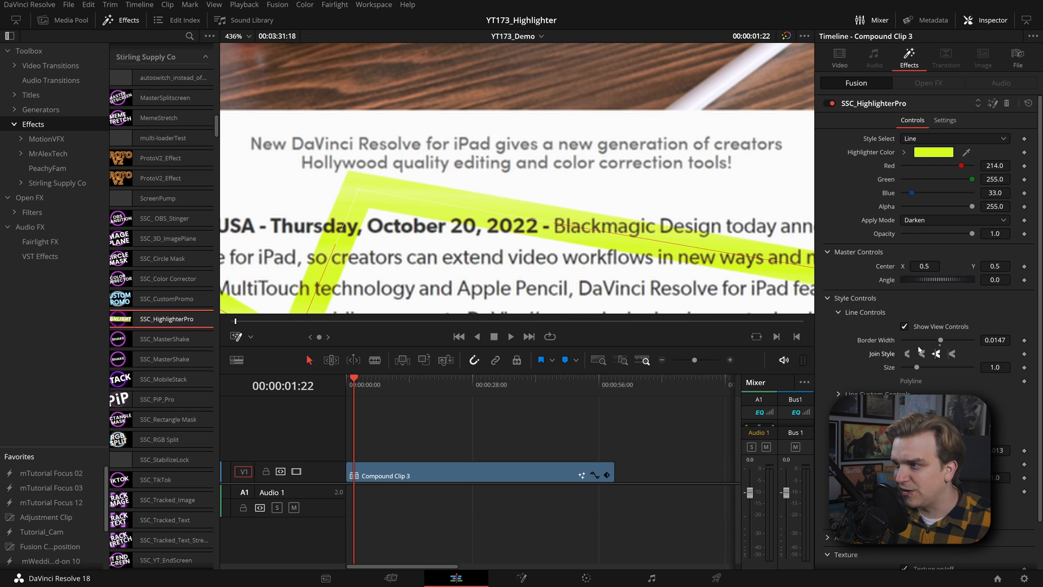
click(922, 354)
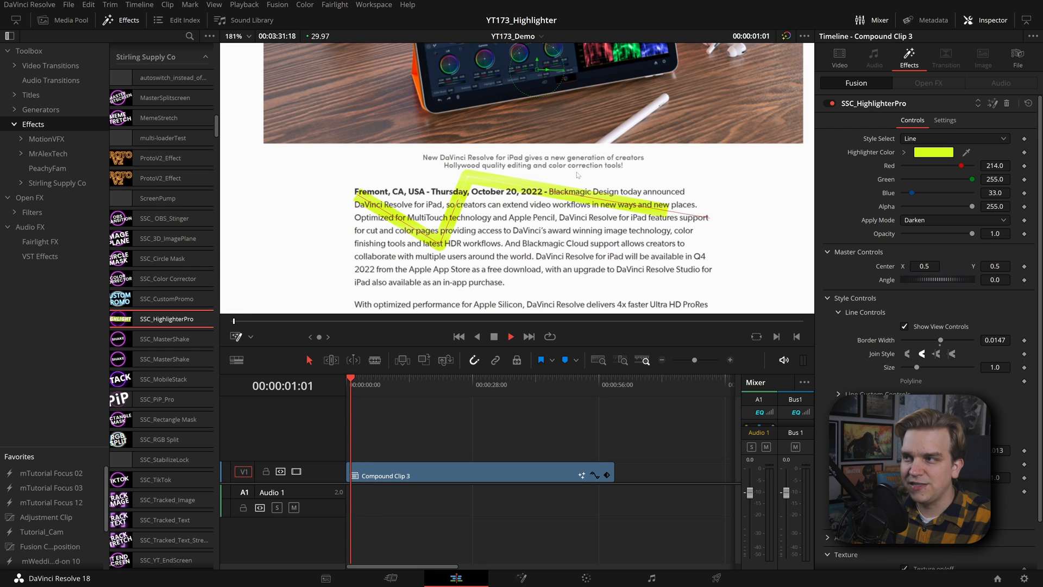
click(953, 139)
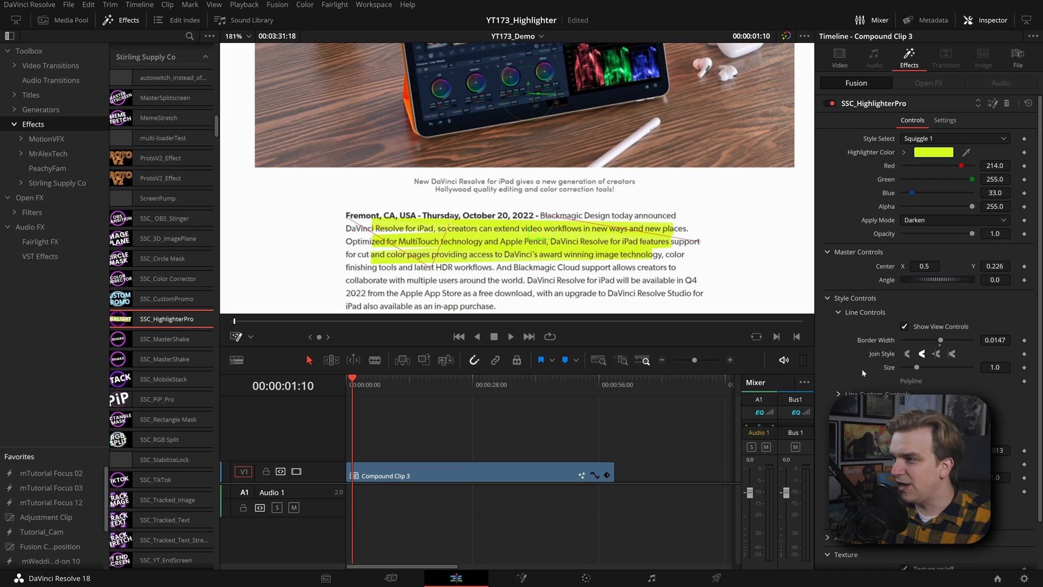
- Turn off Show View Controls and set Style Select to Ellipse
click(904, 326)
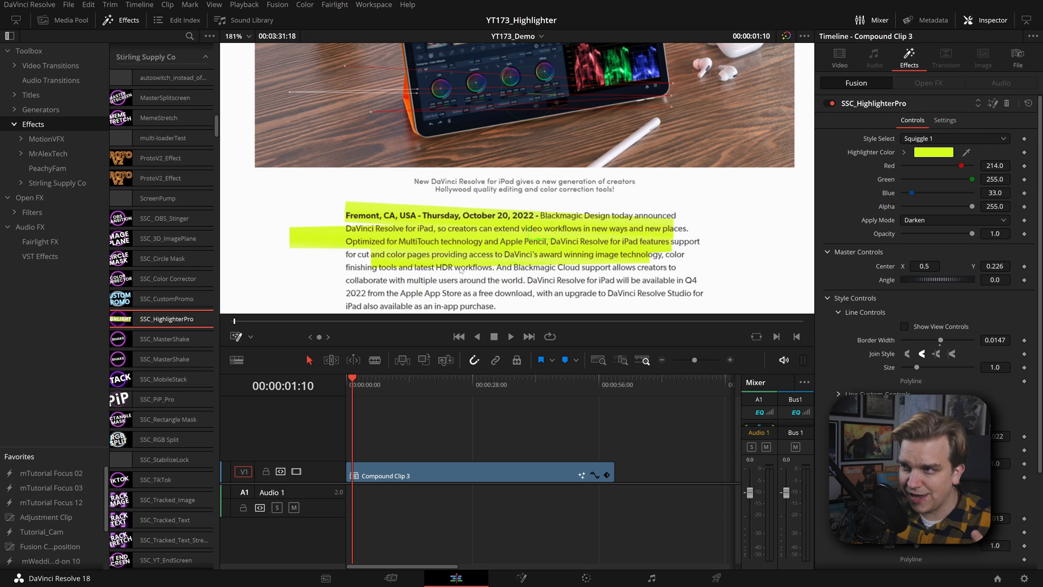
scroll(down, 3)
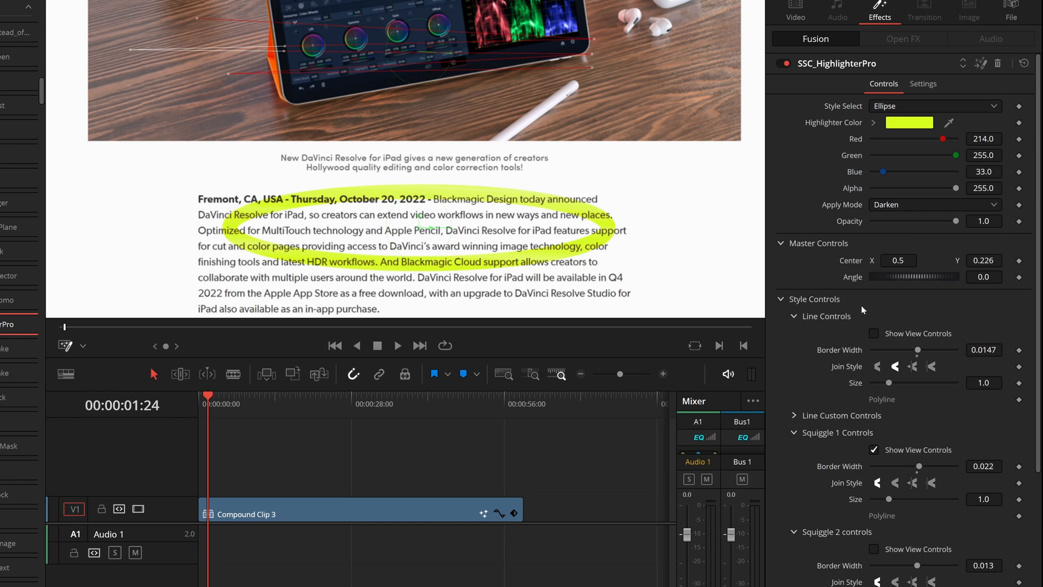
- Set Style Select to Custom and enable Show View Controls under Line Custom Controls
click(931, 105)
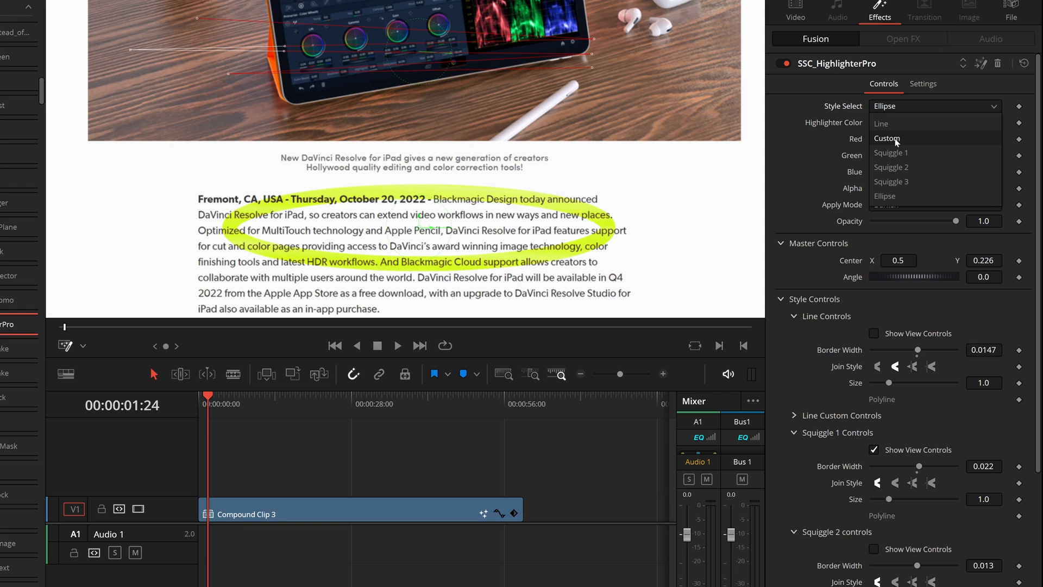
click(886, 139)
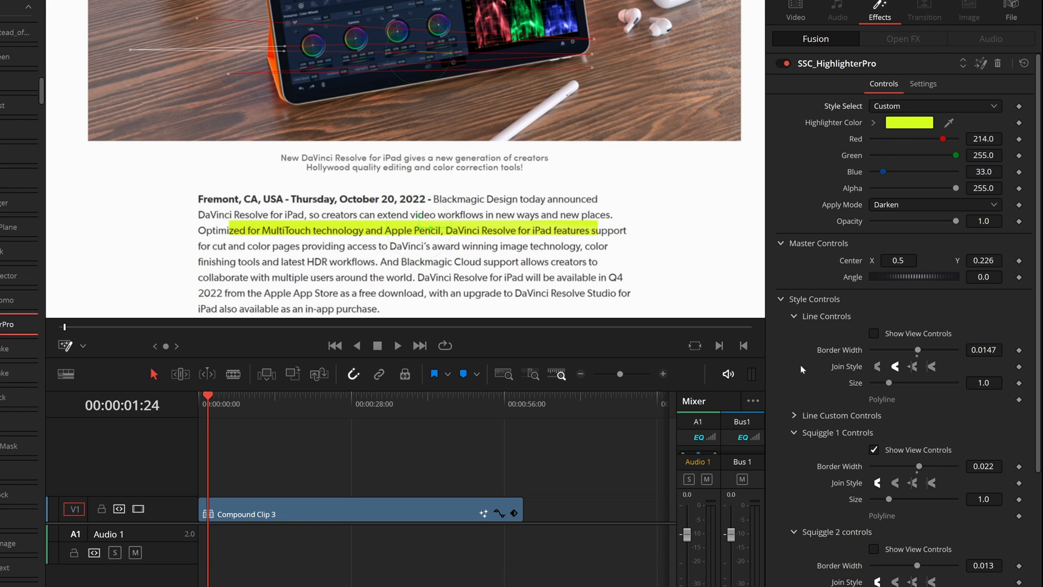
scroll(down, 3)
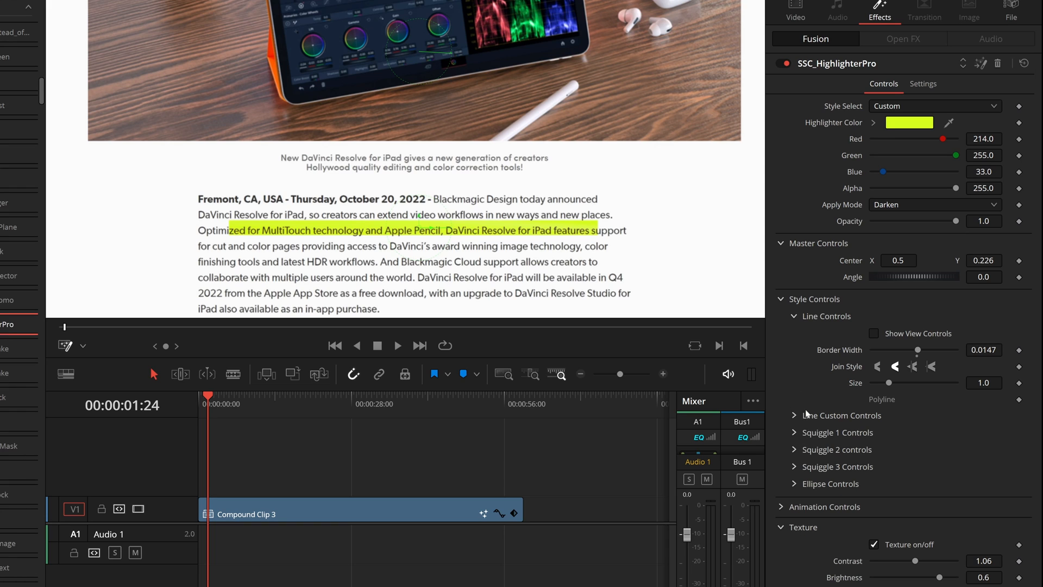
click(794, 415)
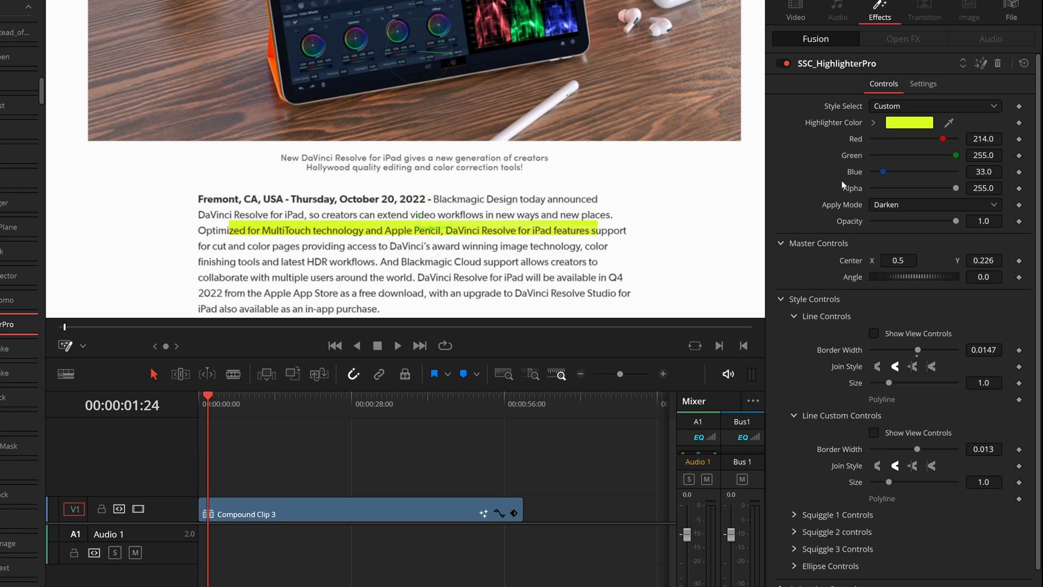
mouse_move(834, 582)
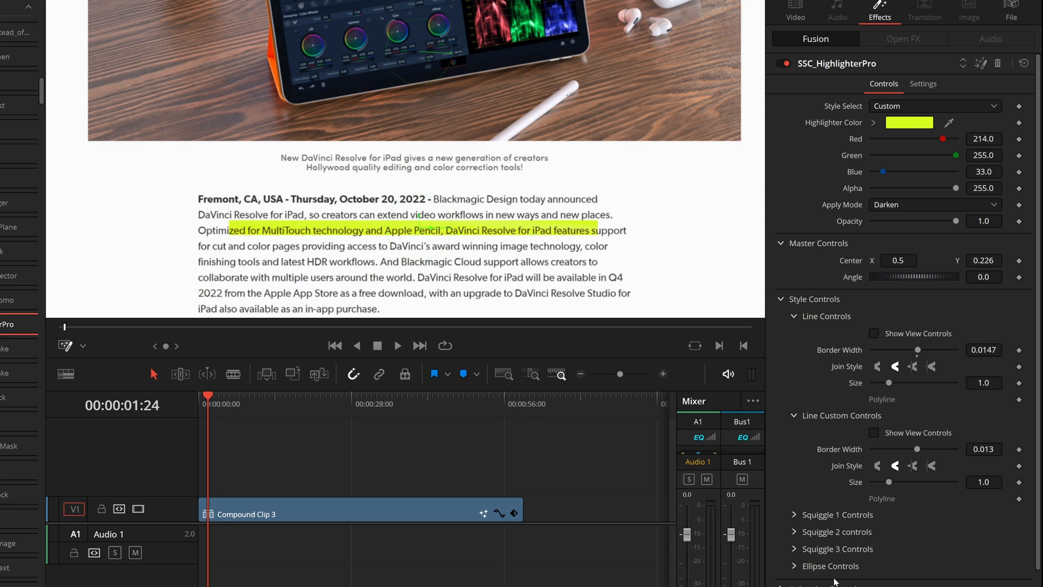
mouse_move(363, 169)
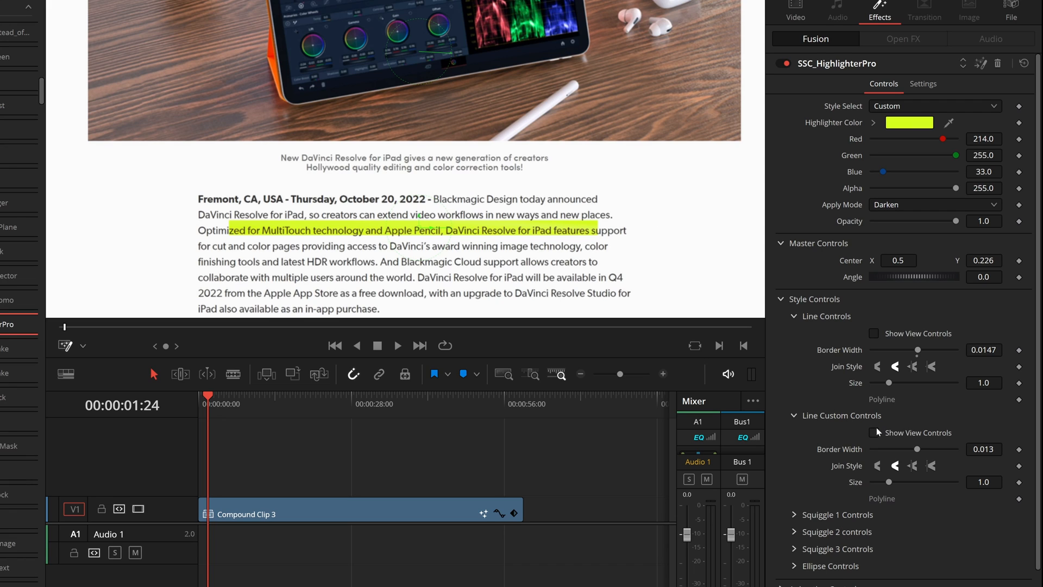
click(874, 431)
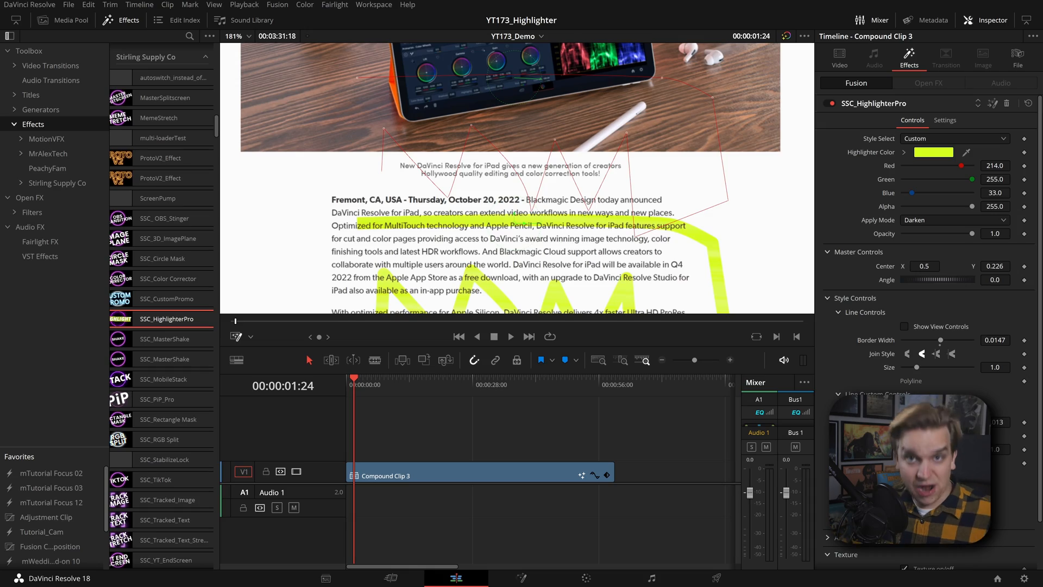
- Set Style Select to Squiggle 3, keeping Highlighter Color yellow-green after trying purple
click(952, 139)
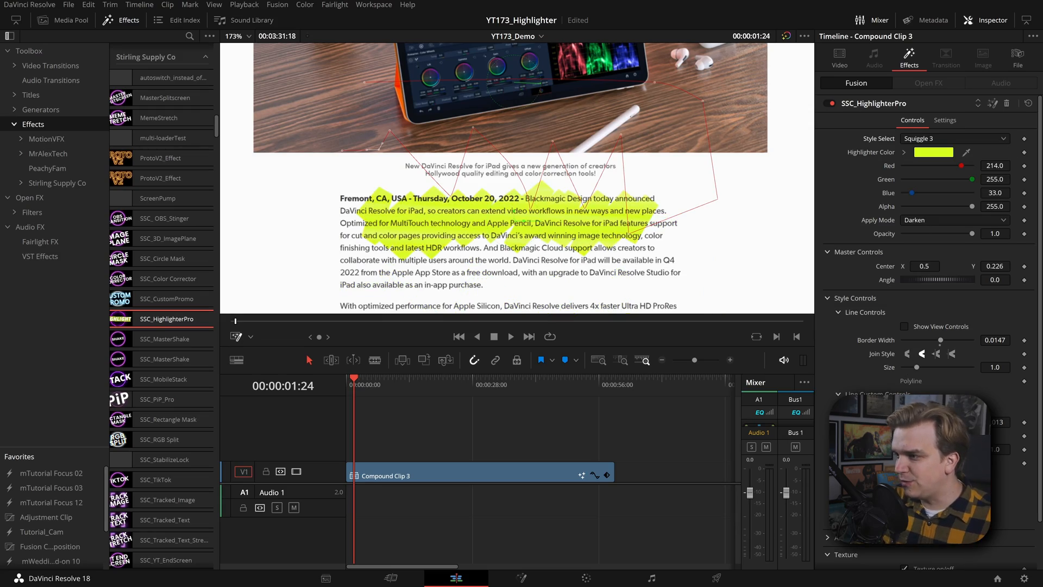
scroll(down, 3)
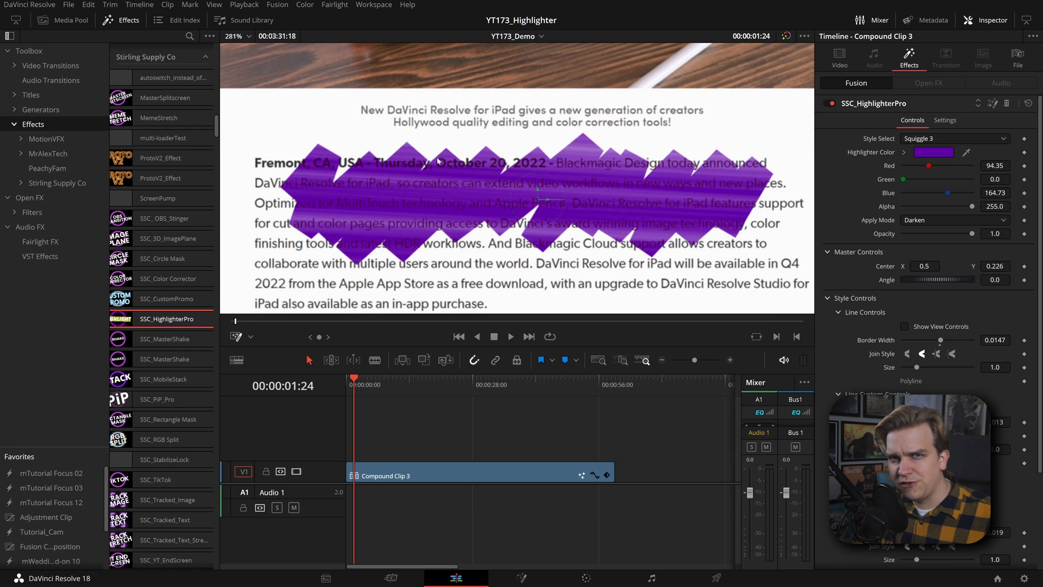
scroll(down, 3)
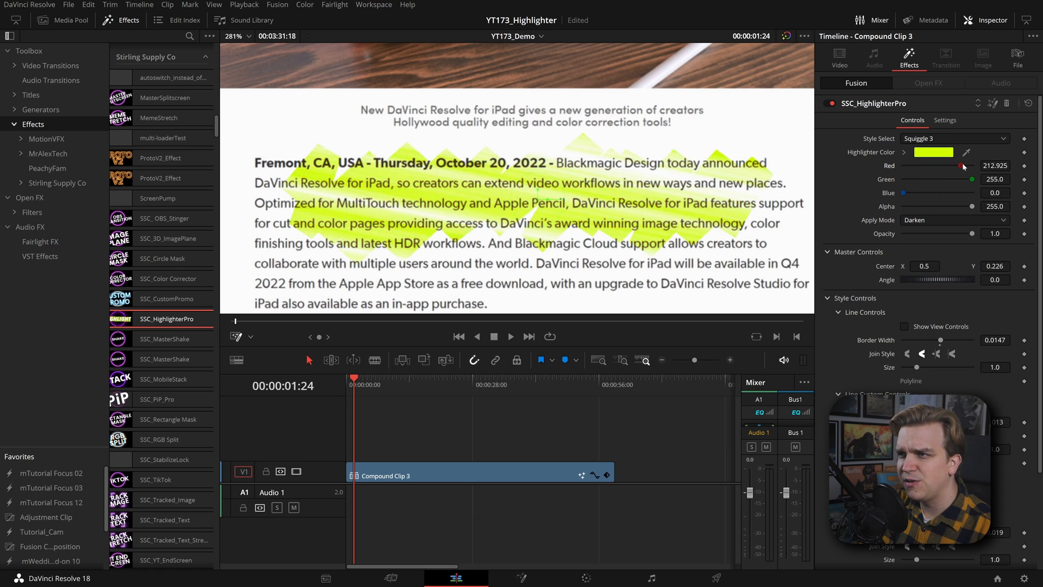
- Uncheck Texture on/off so the Squiggle 3 highlight renders solid
scroll(down, 3)
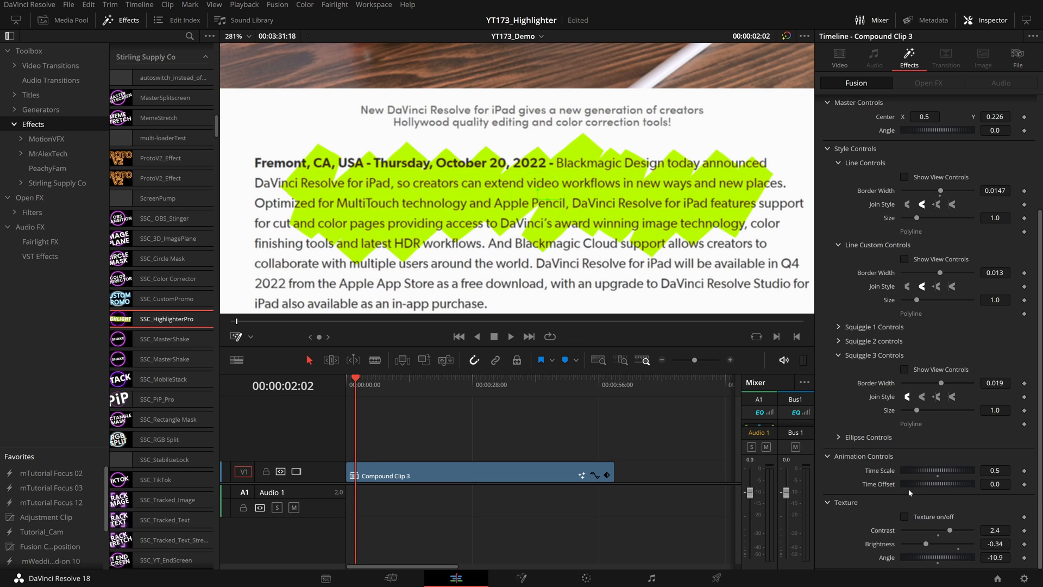
mouse_move(469, 456)
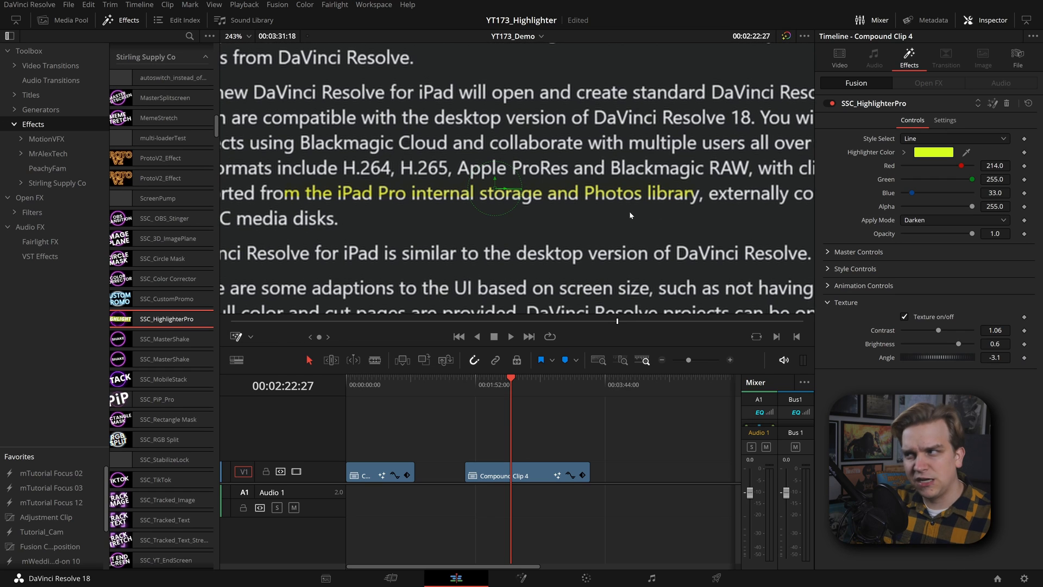
- Set Compound Clip 4's highlight Apply Mode to Lighten after trying another mode
click(952, 220)
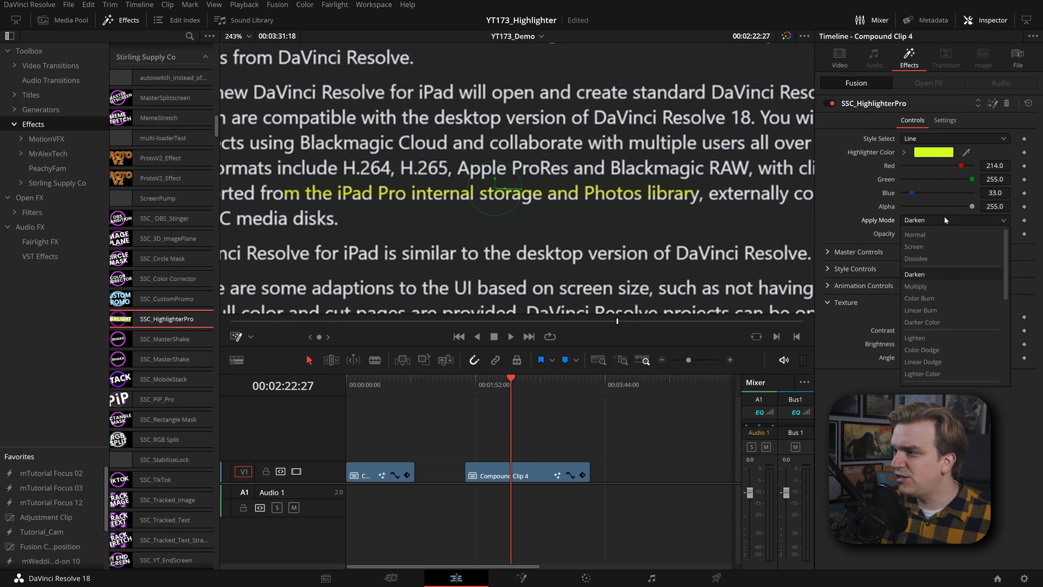
click(915, 337)
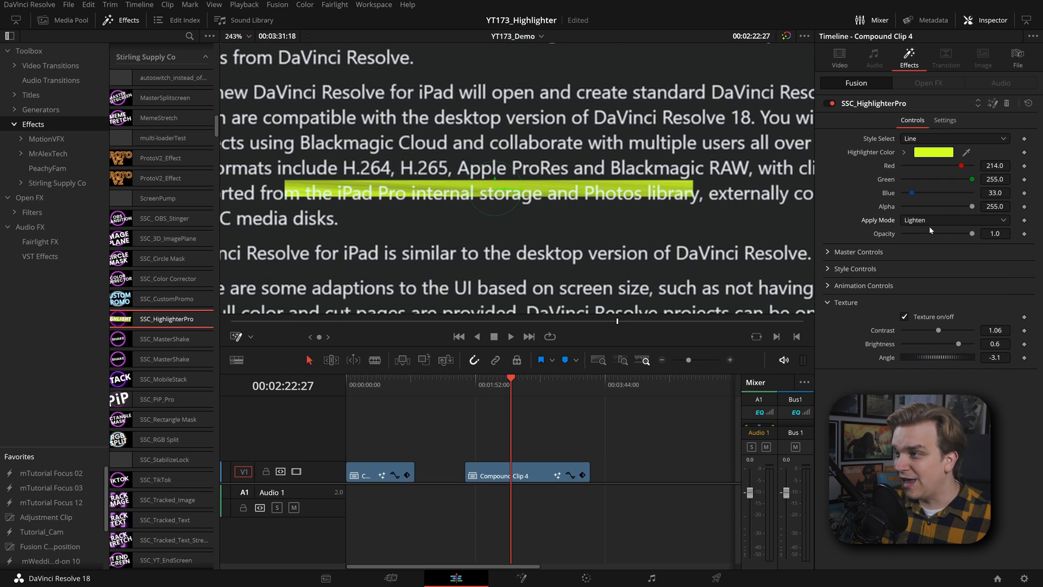
click(953, 219)
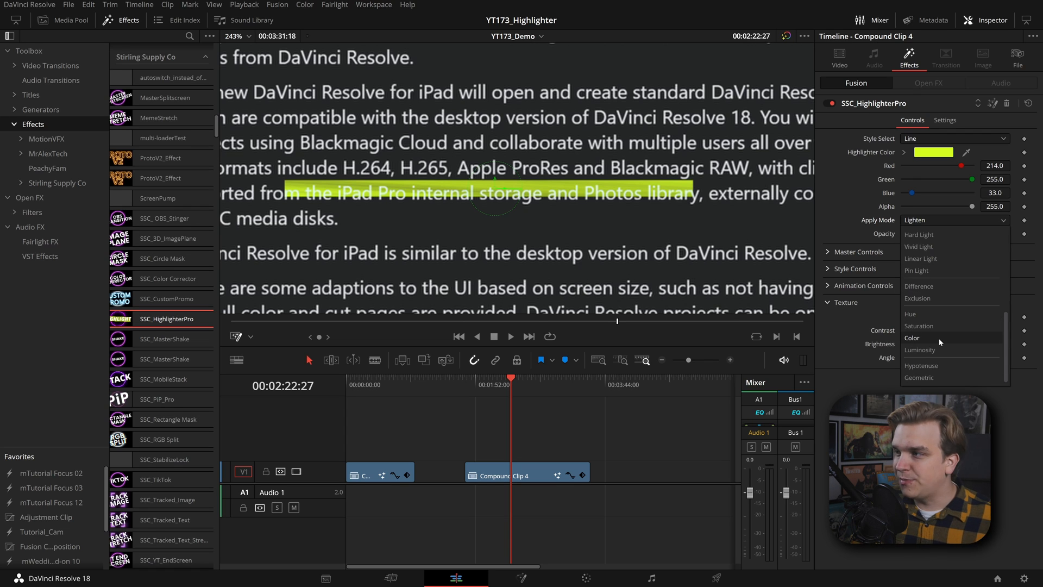
click(923, 258)
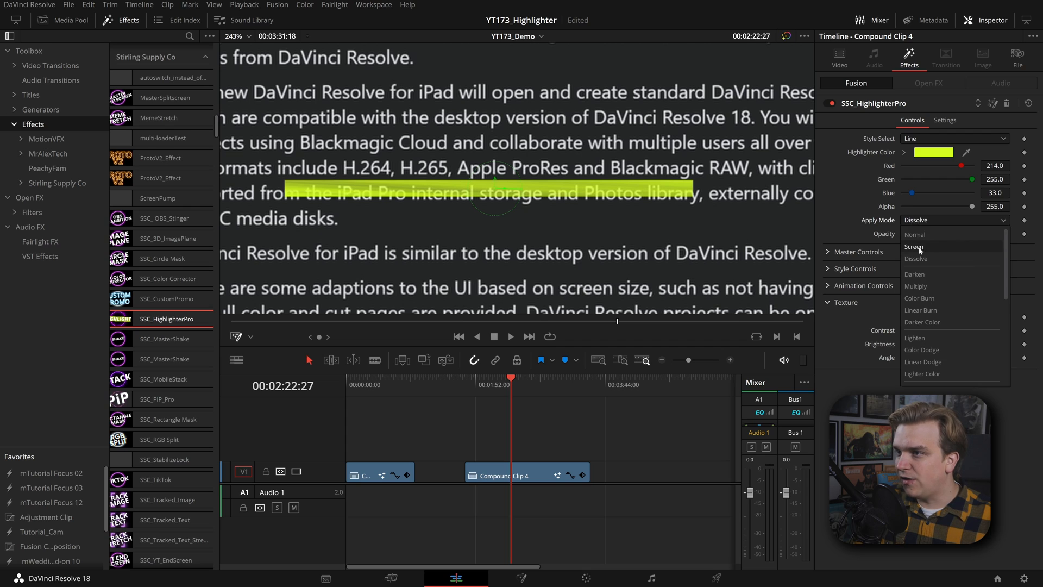
click(915, 337)
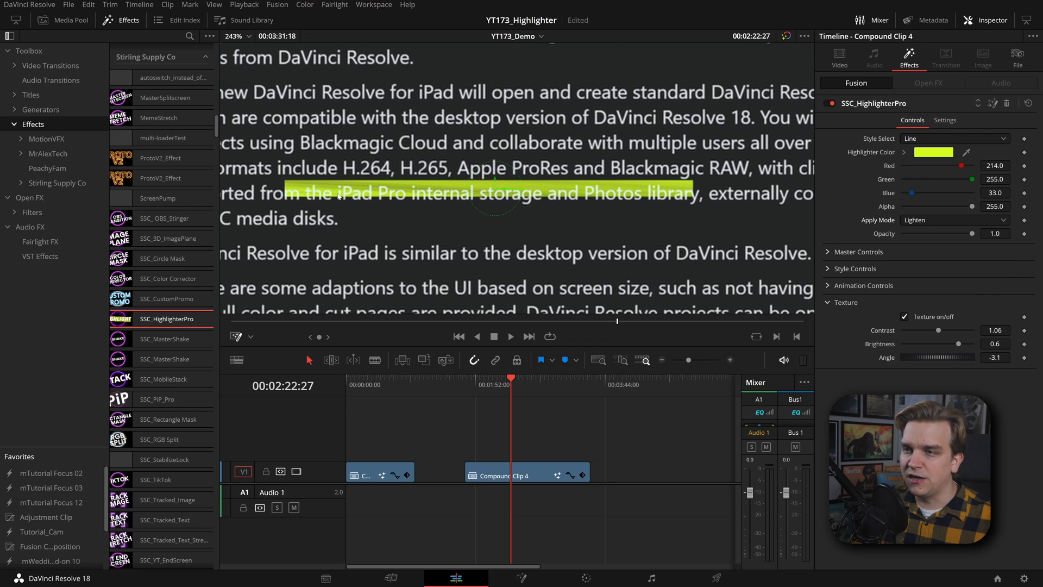